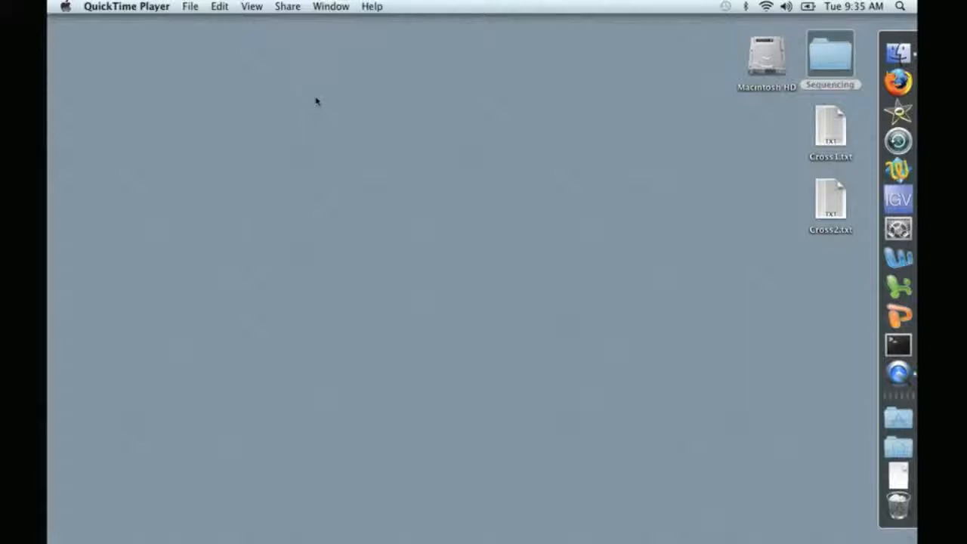
mouse_move(435, 137)
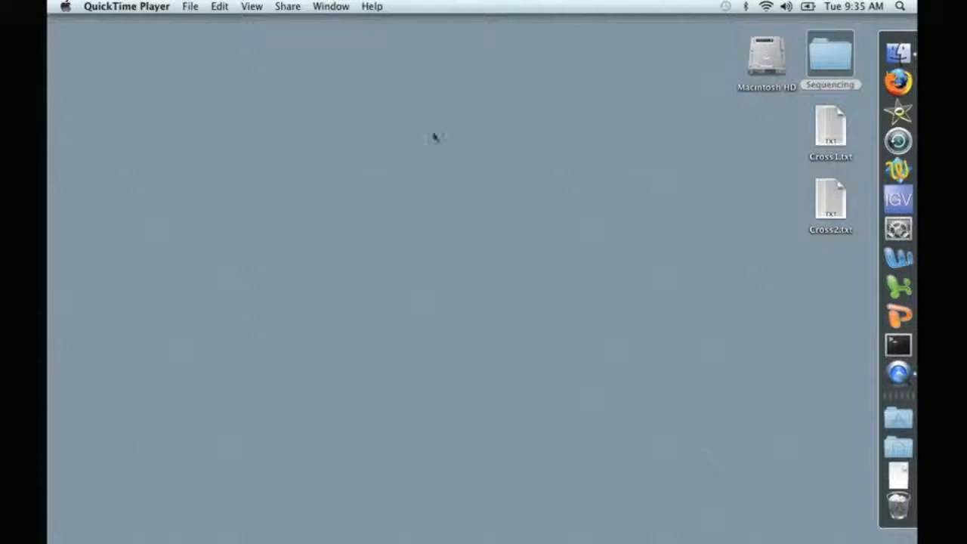
mouse_move(641, 225)
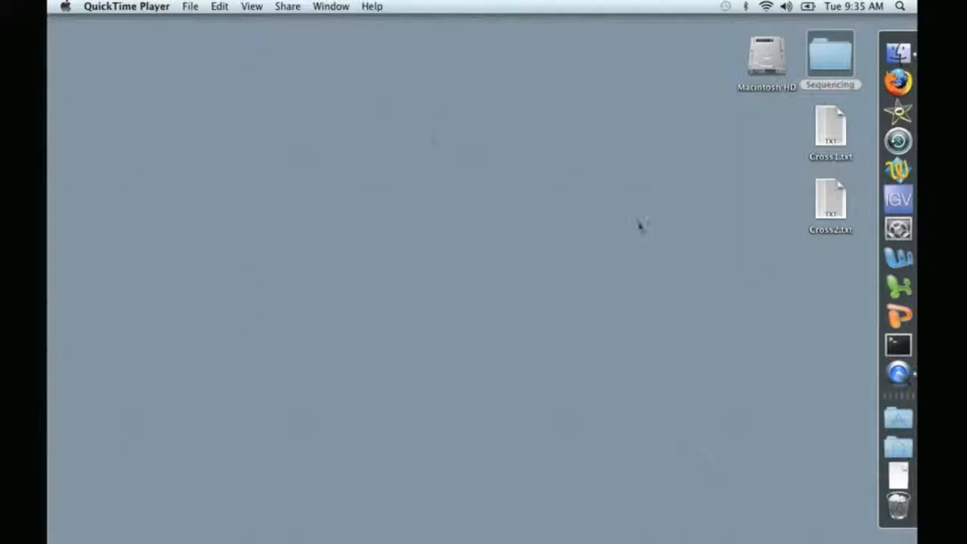
- Launch Terminal from the Dock and narrow its window so desktop files remain visible
click(899, 345)
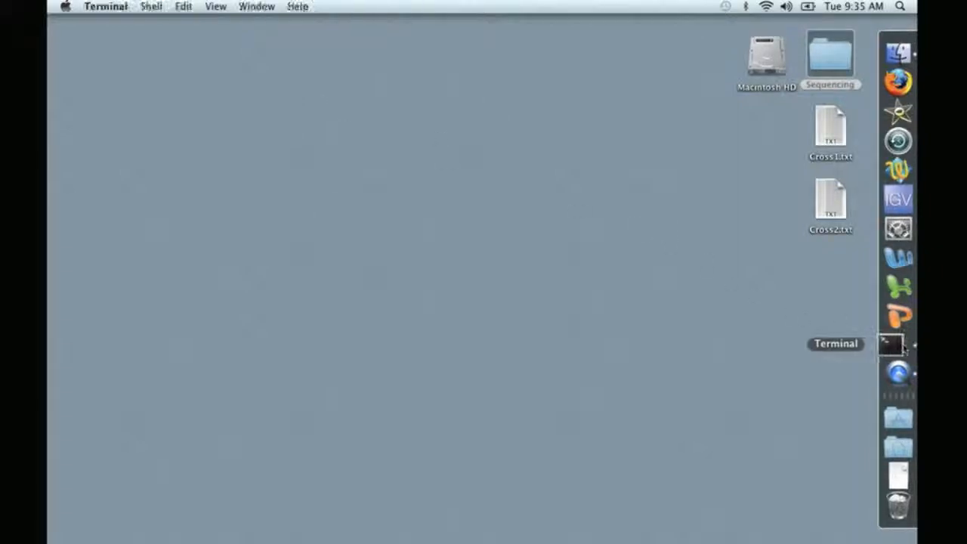
click(899, 344)
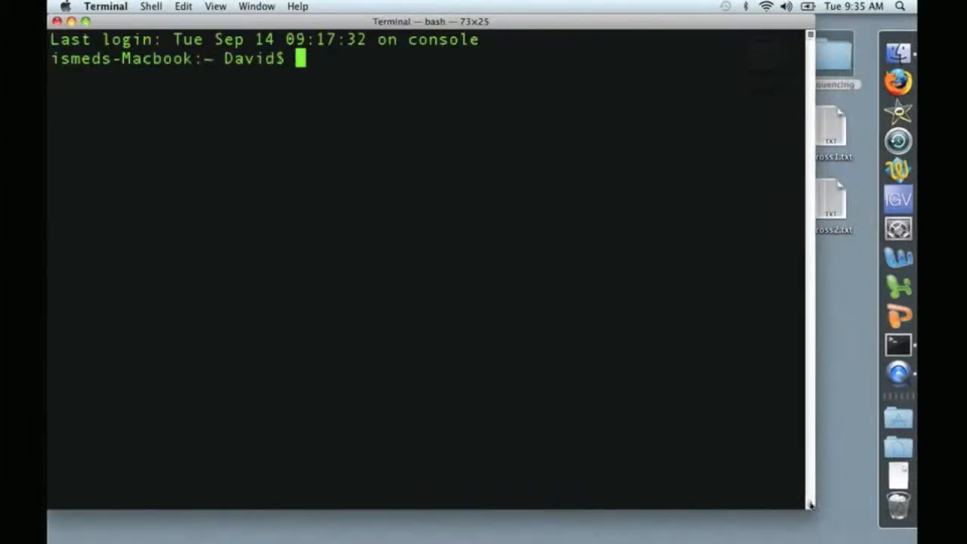
drag(812, 510, 794, 506)
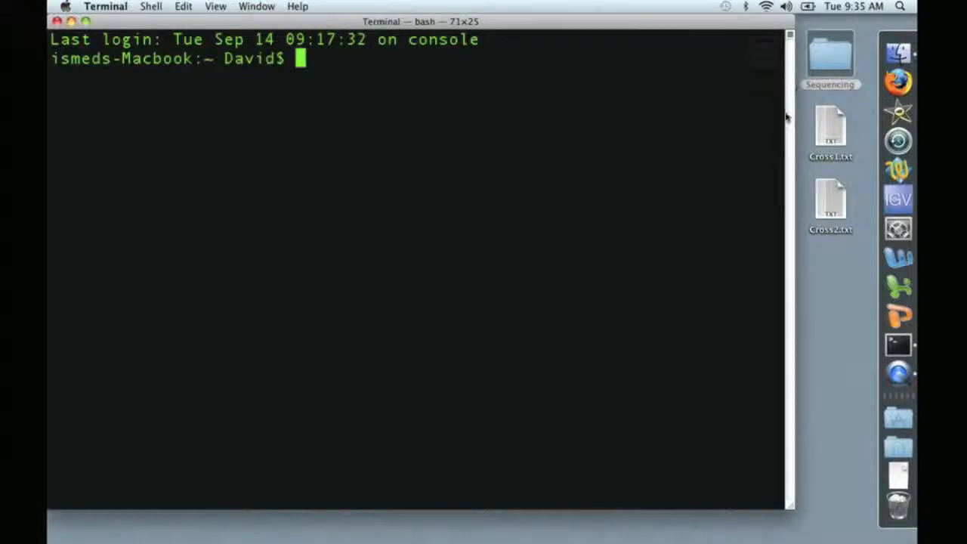
mouse_move(826, 242)
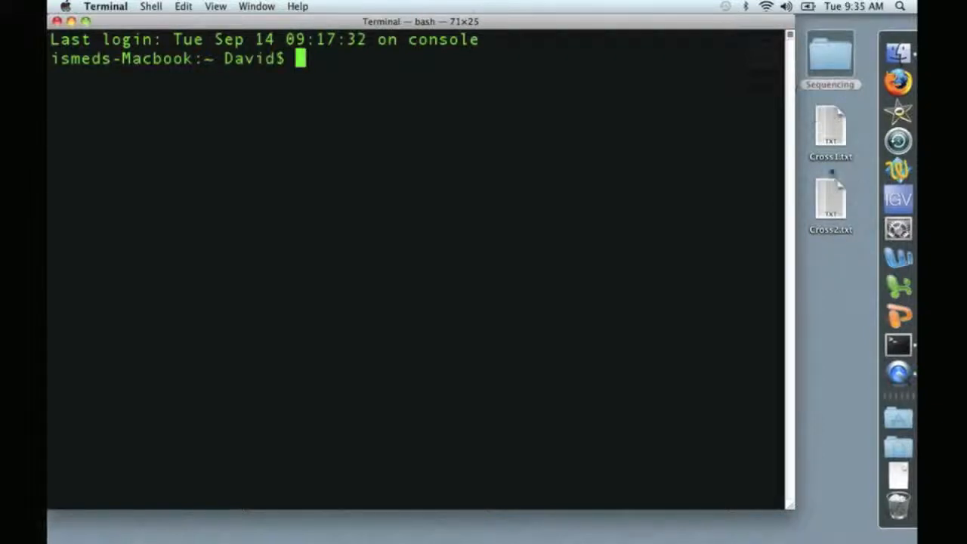
mouse_move(835, 171)
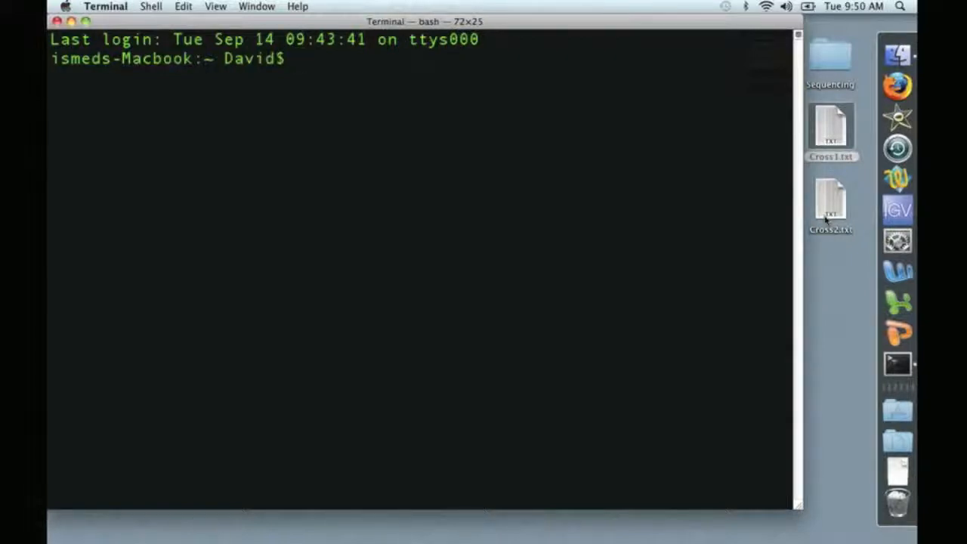
- Run grep -c AT4G03930 on /Users/David/Desktop/Cross1.txt and highlight the 549 result
text(grep)
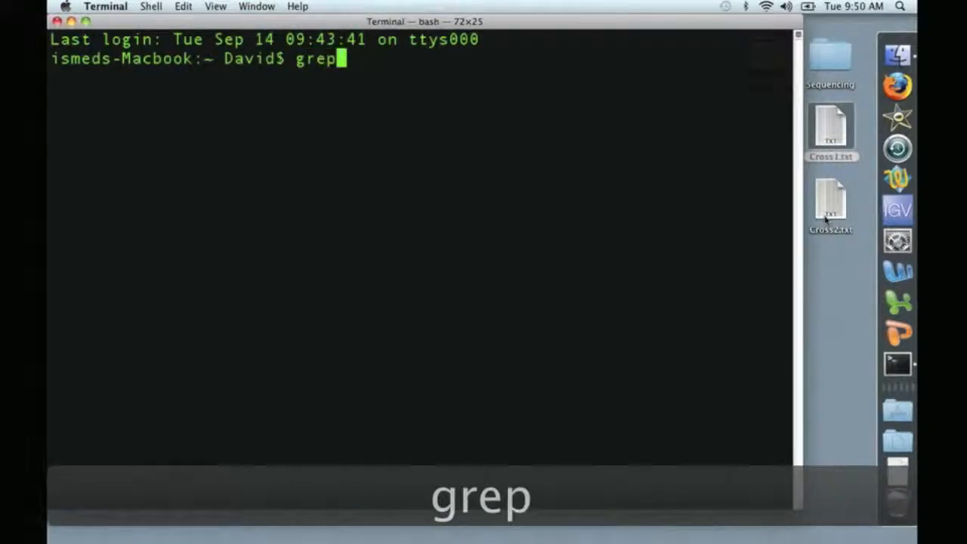
text(-c)
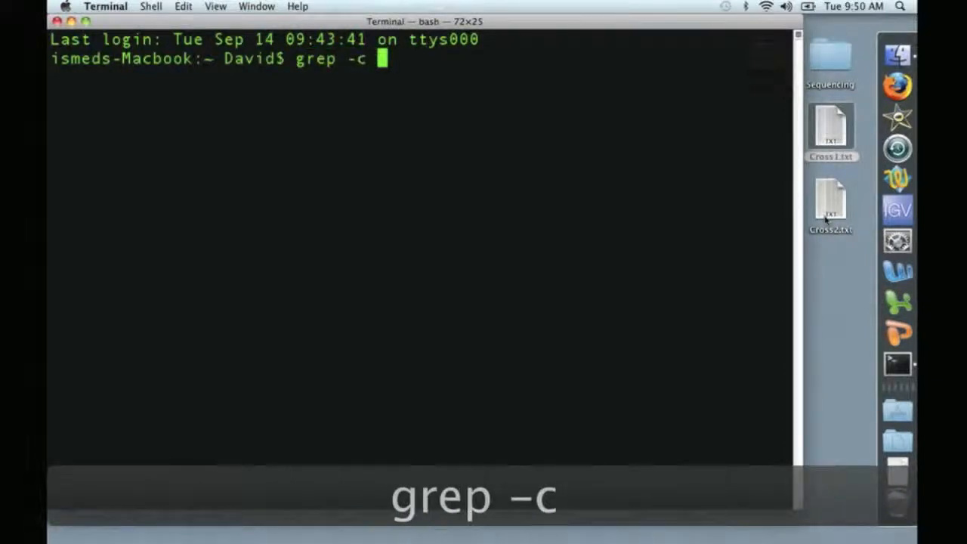
text(AT4)
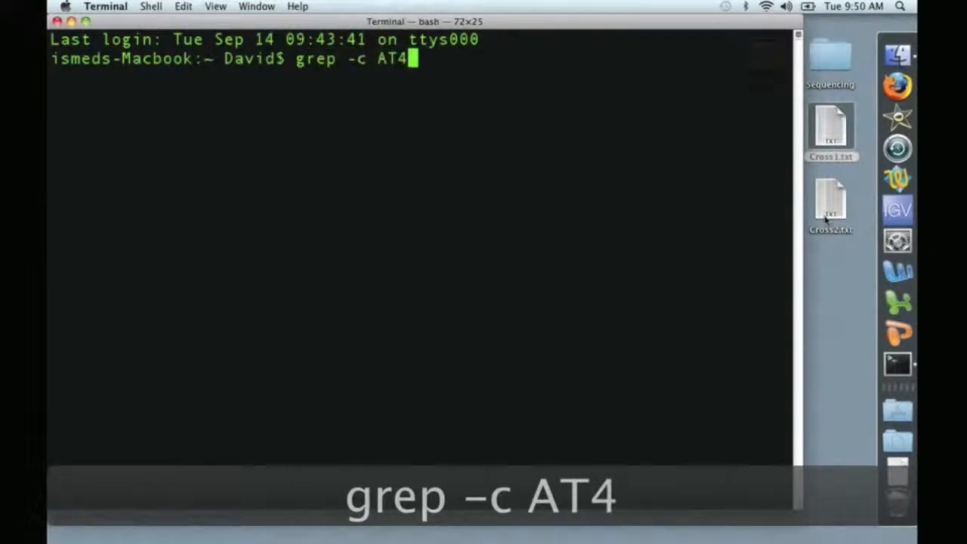
text(G0)
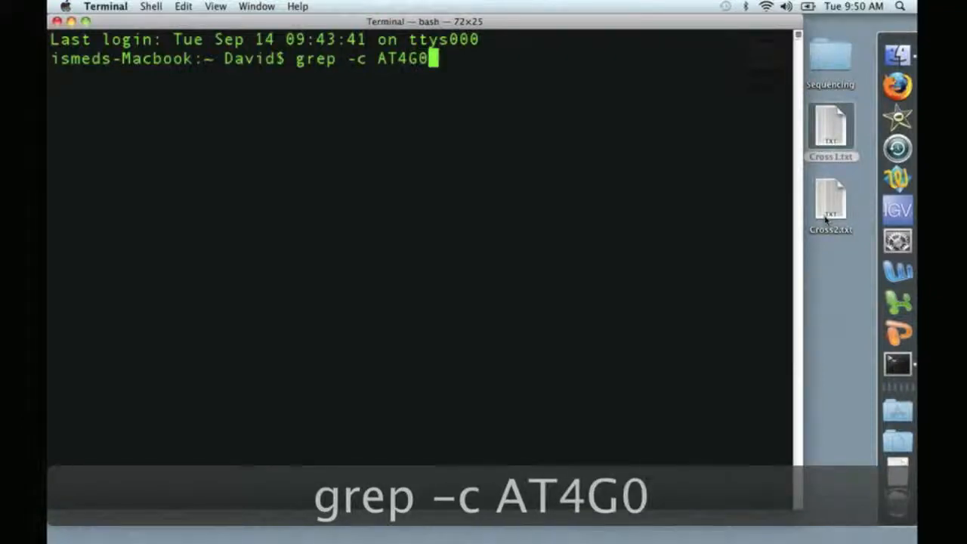
text(393)
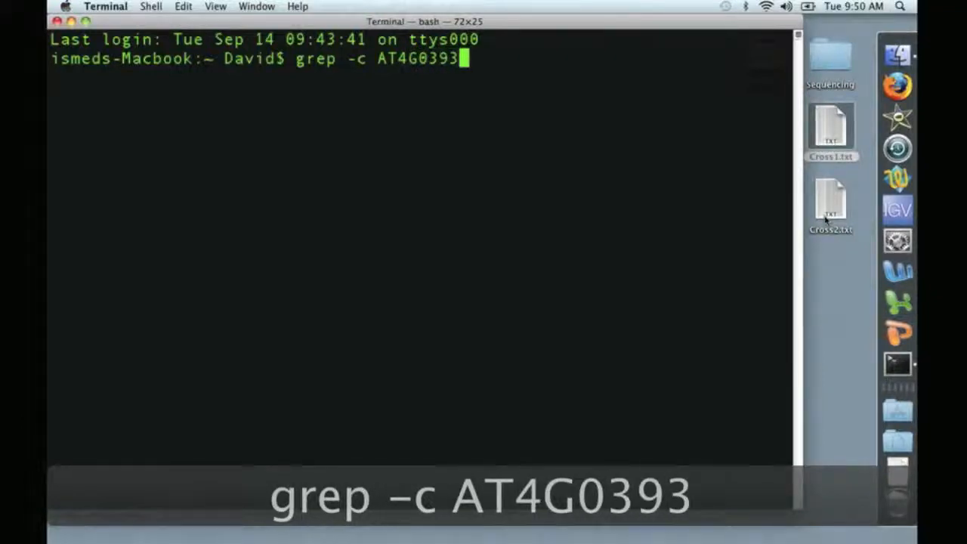
text(0)
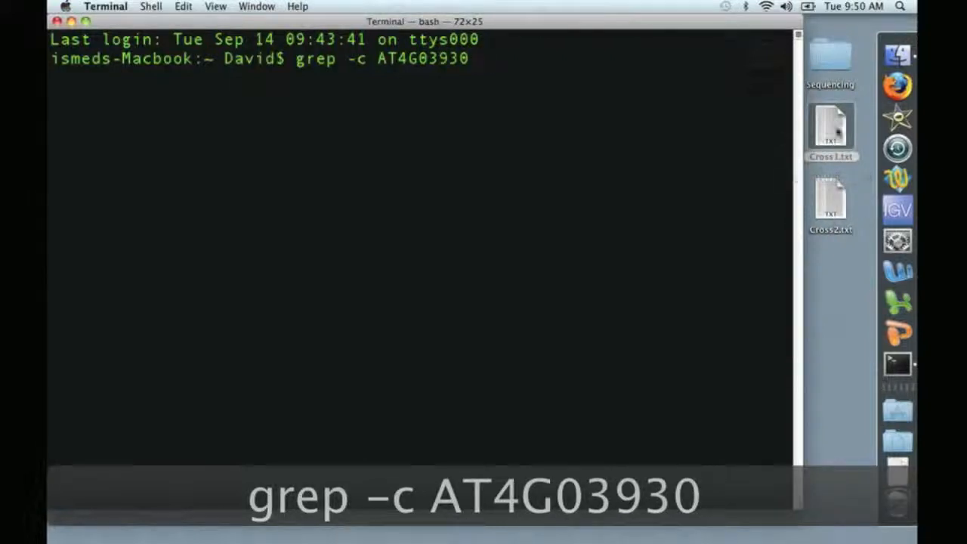
text(/Users/David/Desktop/Cross1.txt)
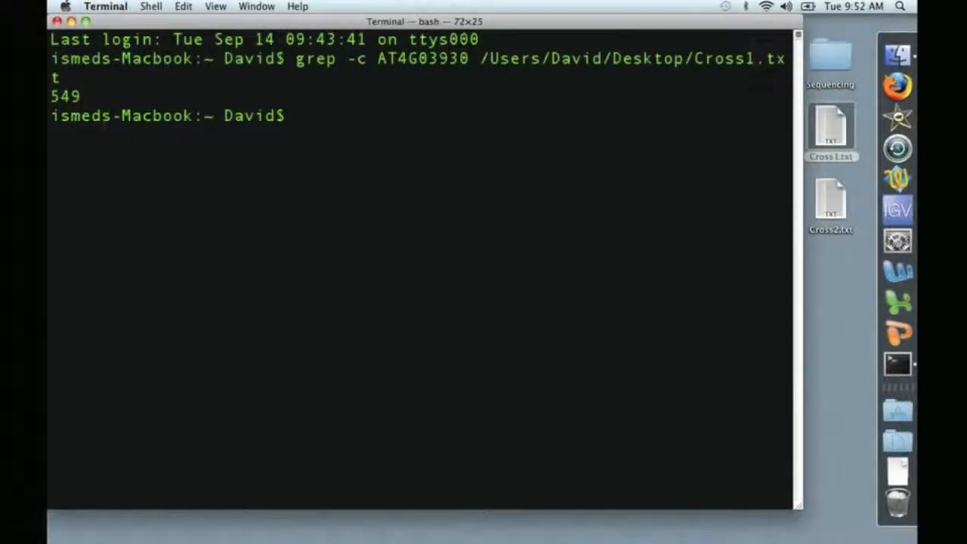
double_click(64, 96)
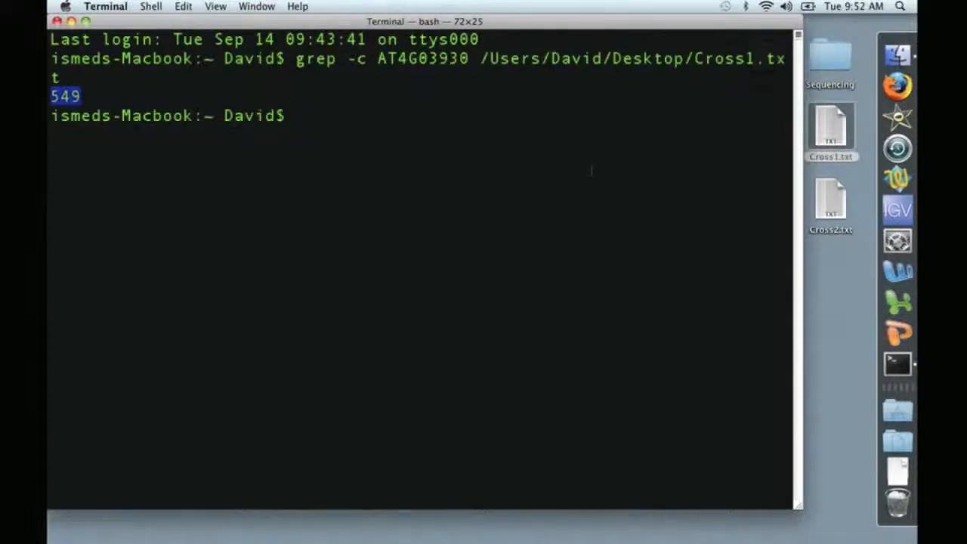
- Rerun the AT4G03930 count on Cross2.txt (15) and highlight Cross1's 549 for comparison
key(Up)
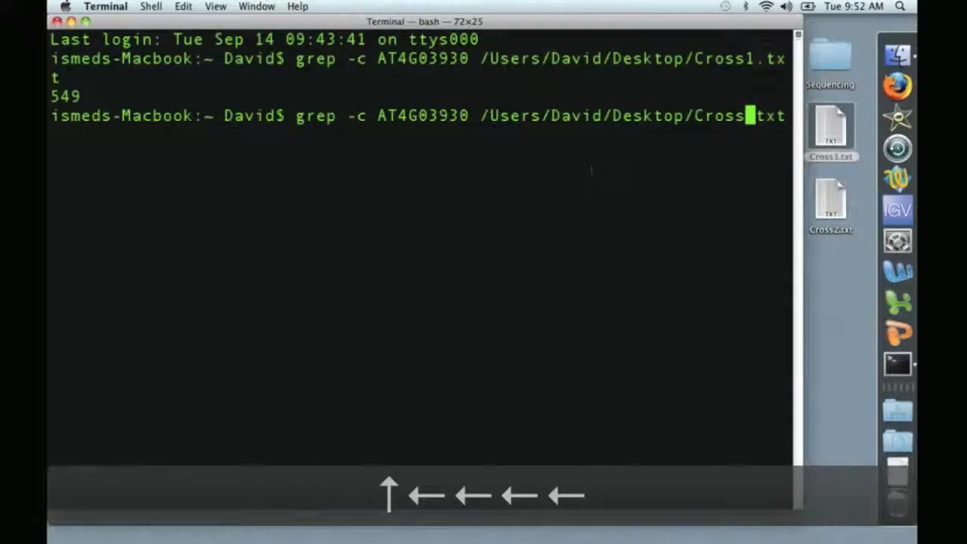
text(2)
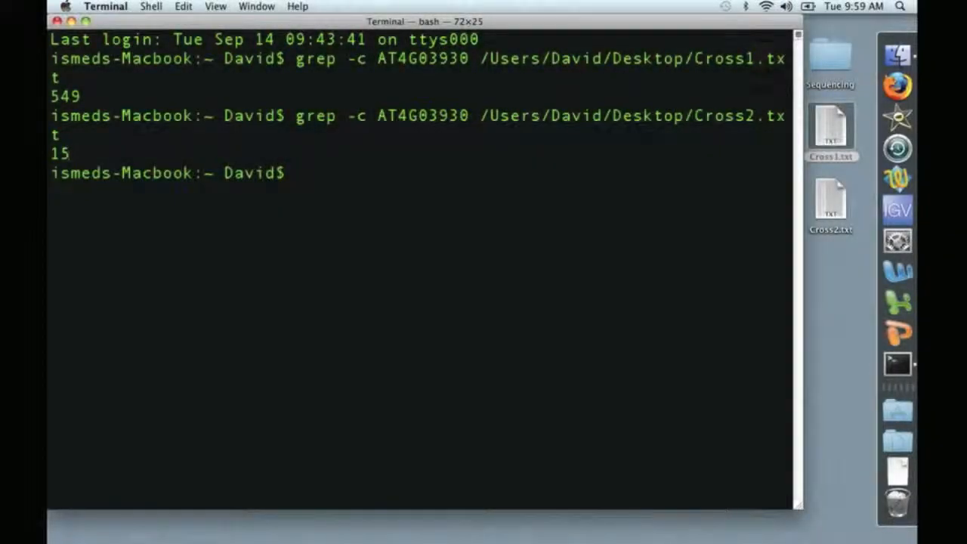
double_click(59, 153)
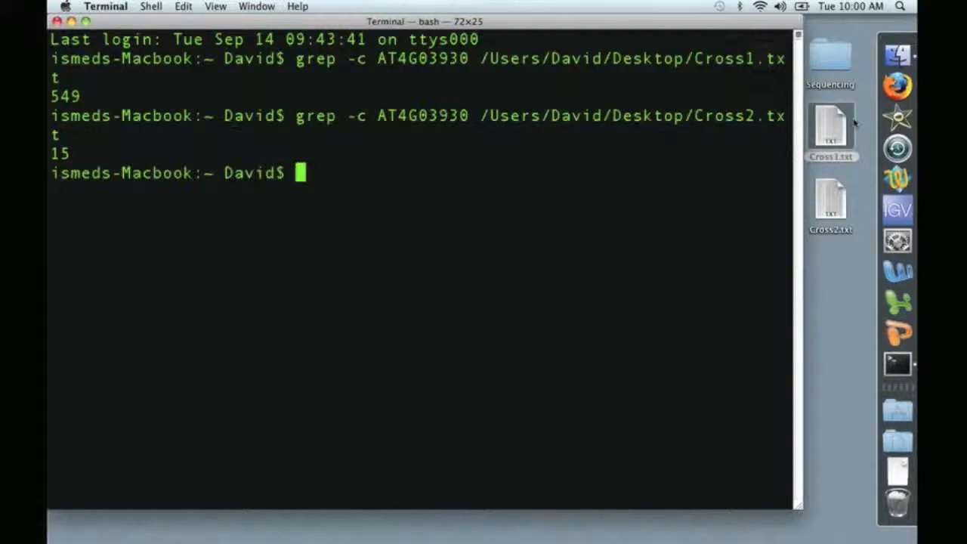
mouse_move(816, 208)
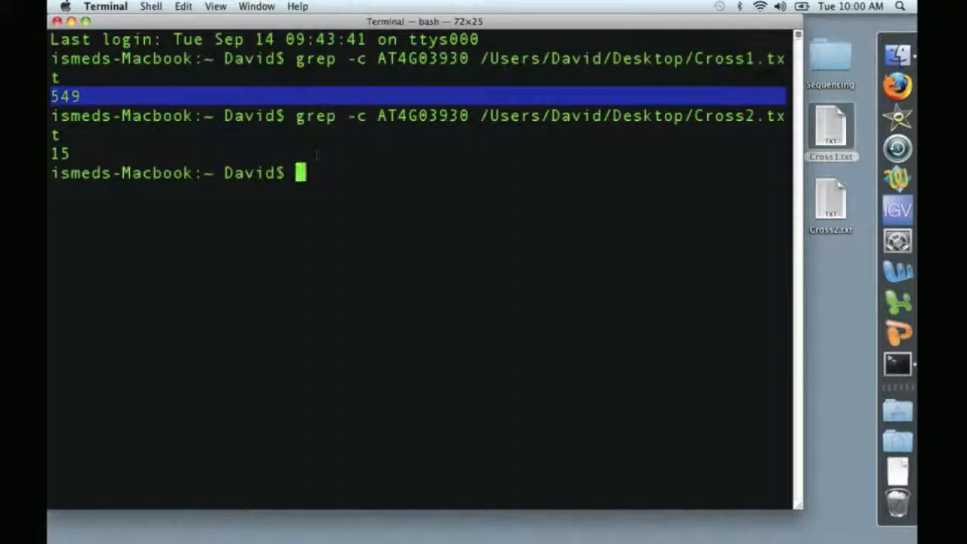
text(g)
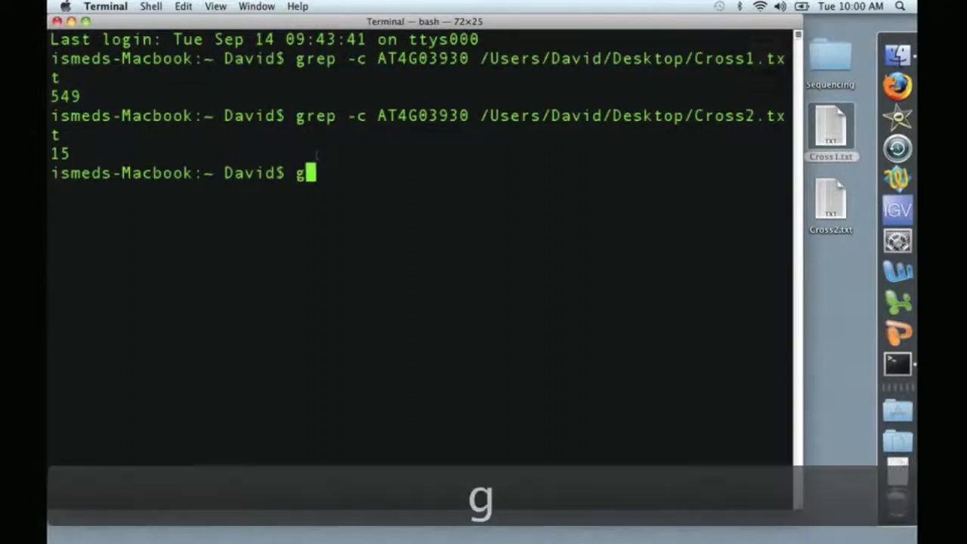
text(rep)
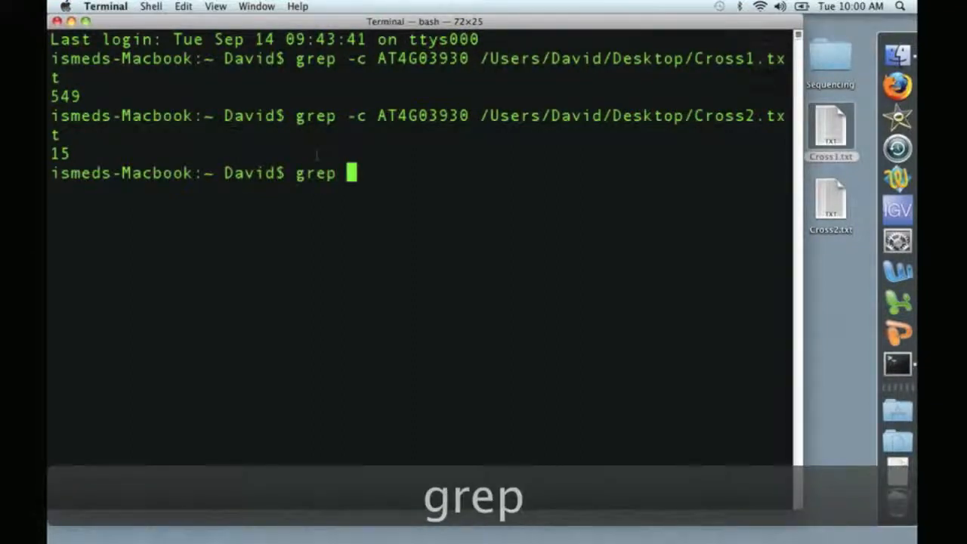
text(-c ILL)
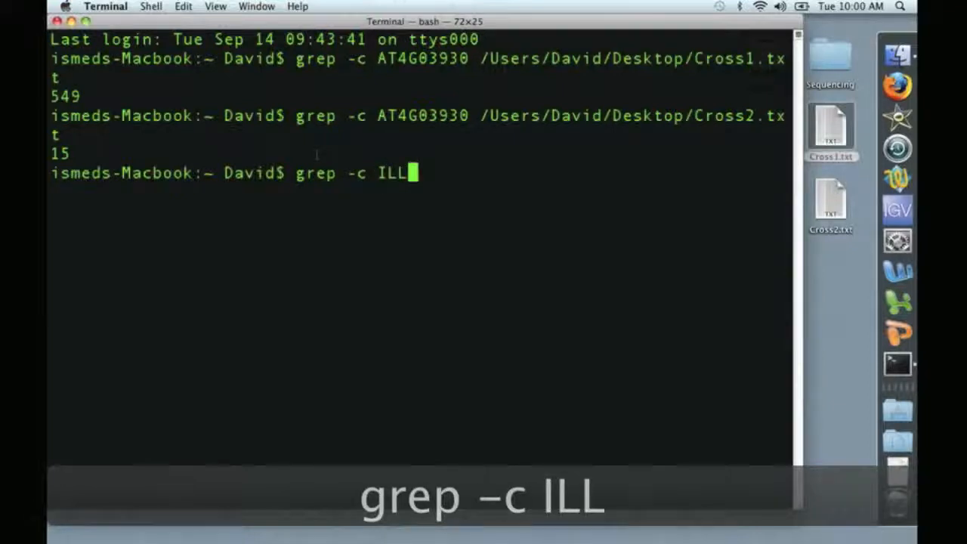
text(I)
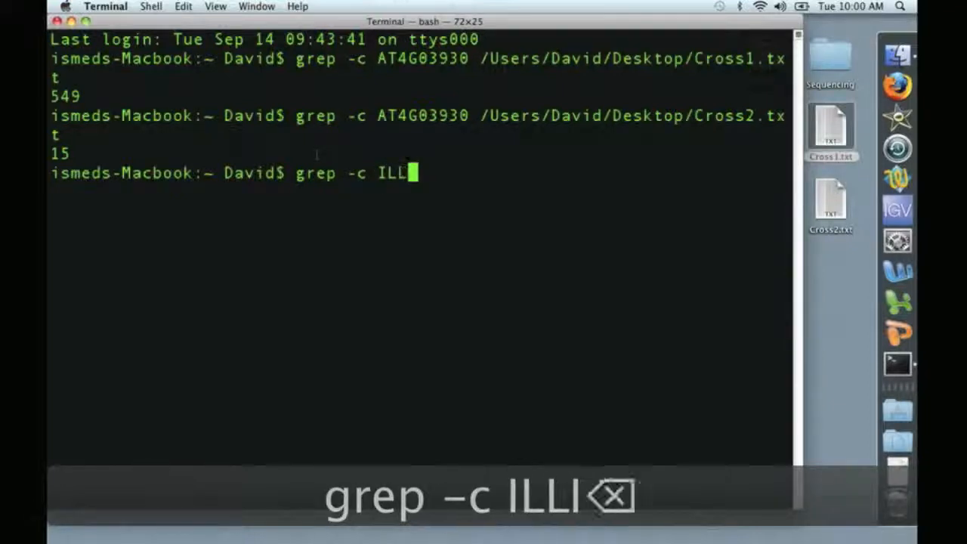
text(UMINA)
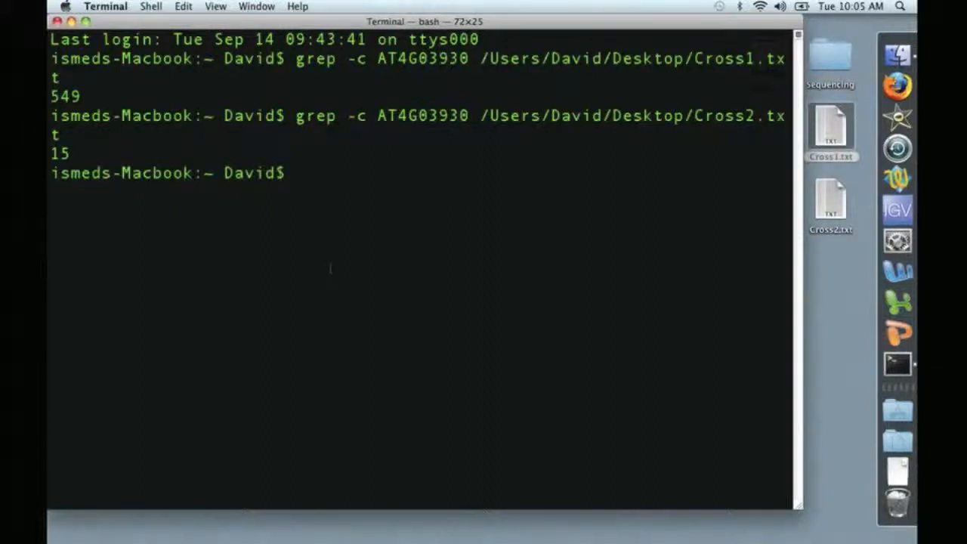
- Run grep -c AT1G07920 on Cross1.txt and Cross2.txt, then highlight AT4G03930 in the earlier command
text(grep)
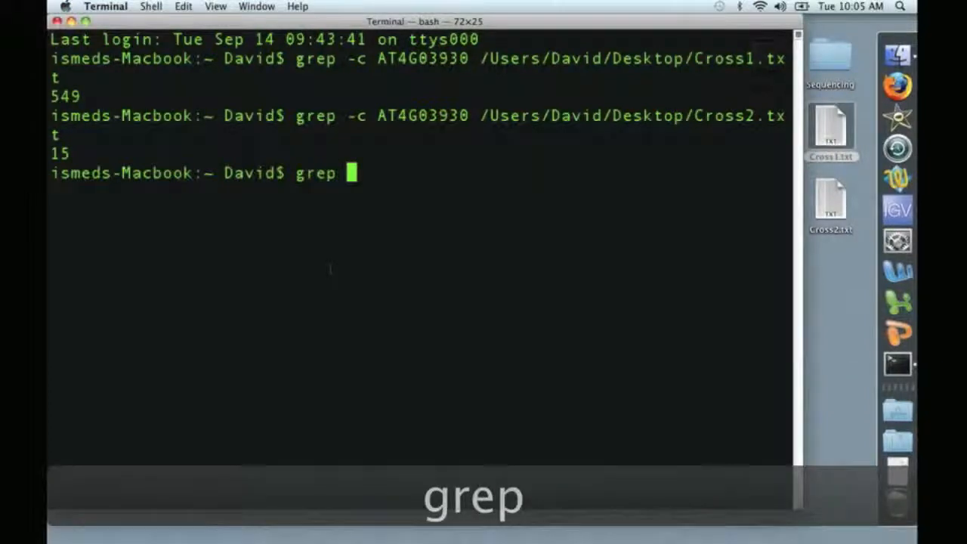
text(-c AT)
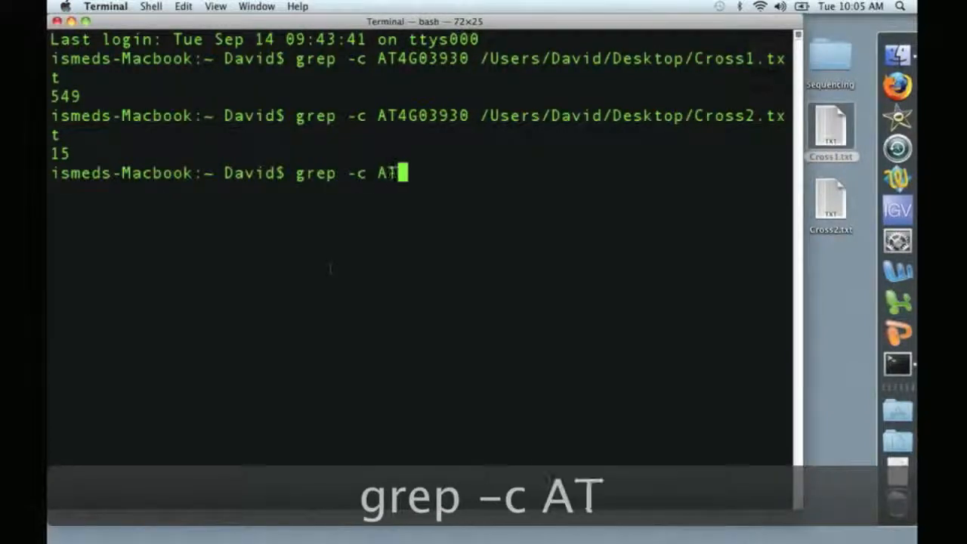
text(1G)
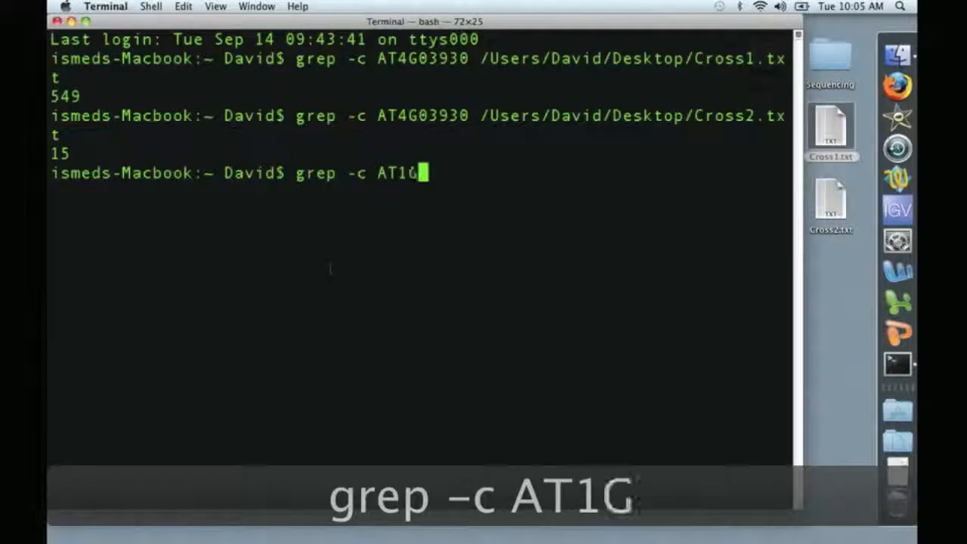
text(G07)
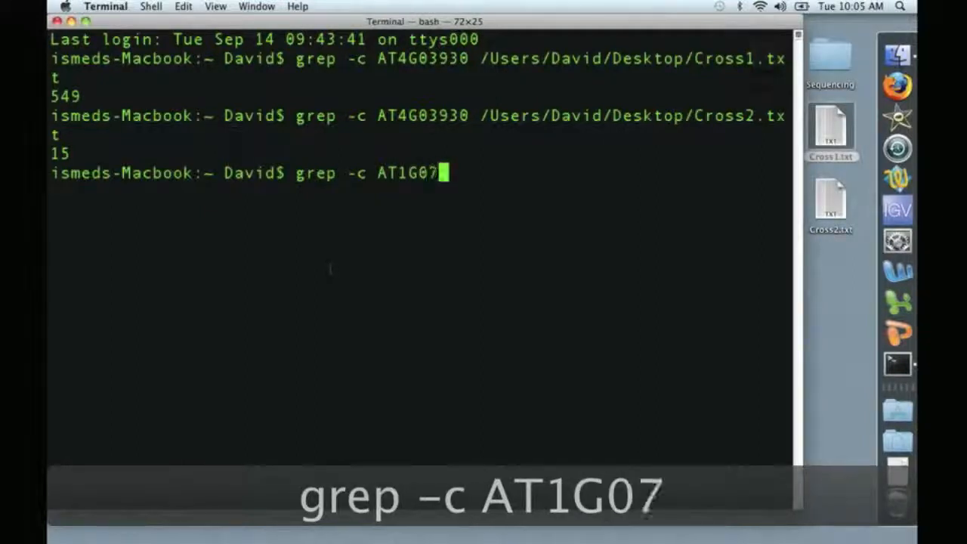
text(920)
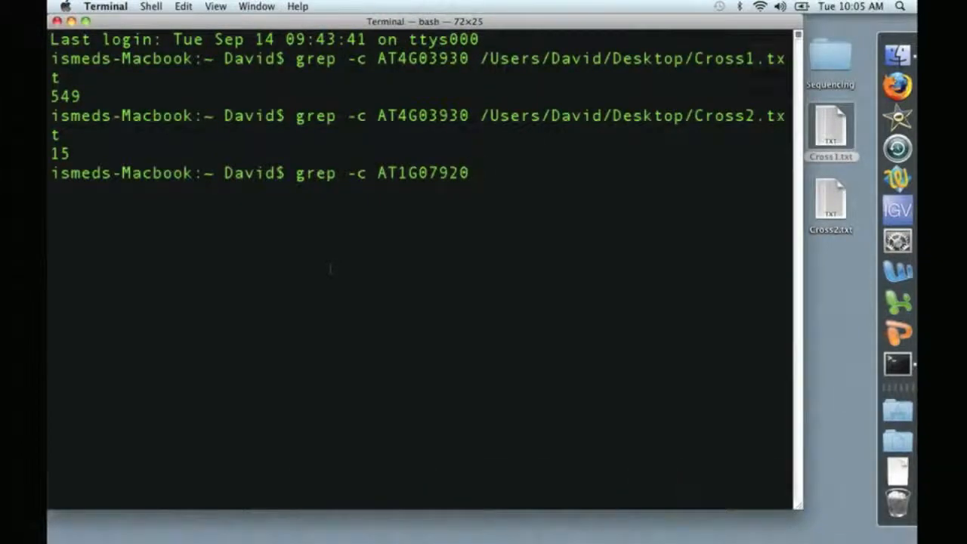
text(/Users/David/Desktop/Cross1.txt)
text(grep -c AT1G07920 /Users/David/Desktop/Cross2.txt)
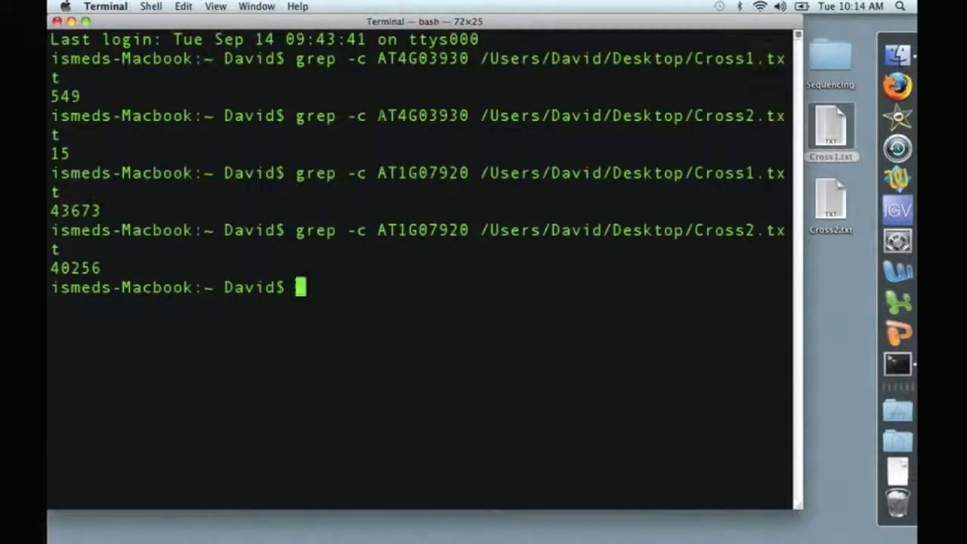
double_click(422, 115)
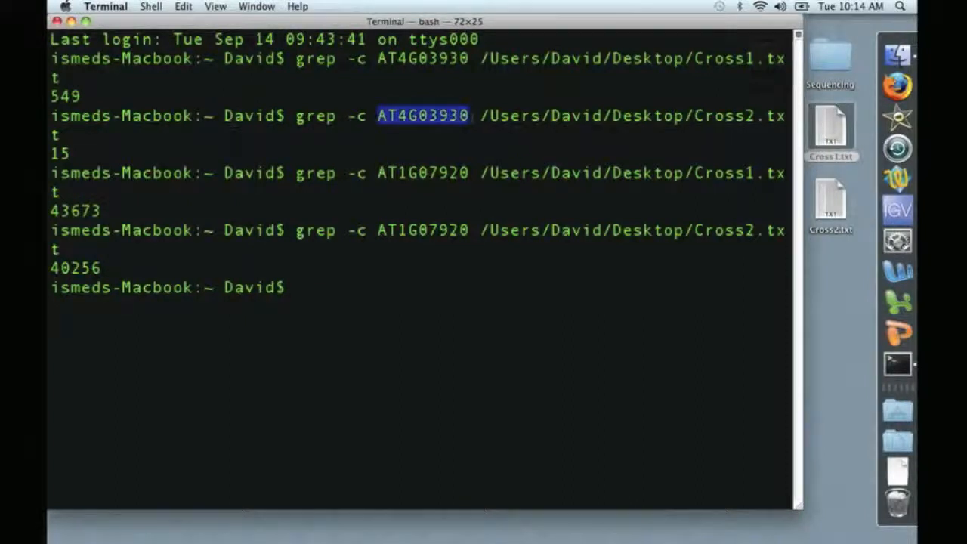